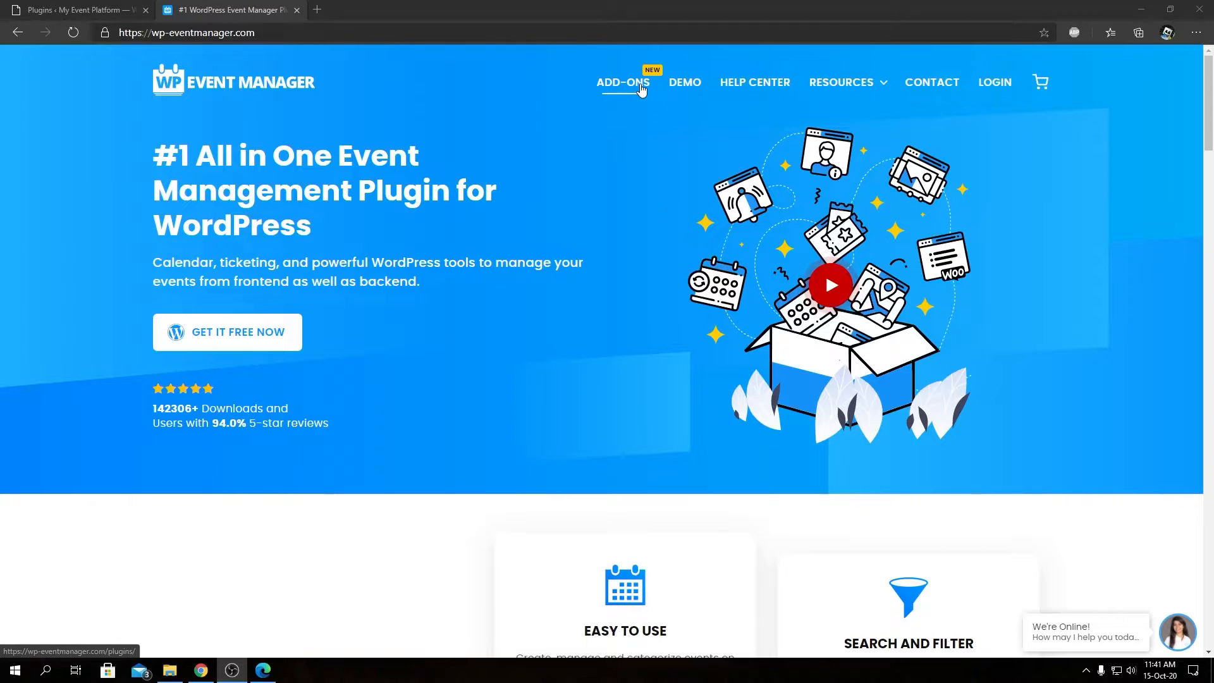
- Browse the ADD-ONS catalogue down to the Colors add-on card
left_click(622, 82)
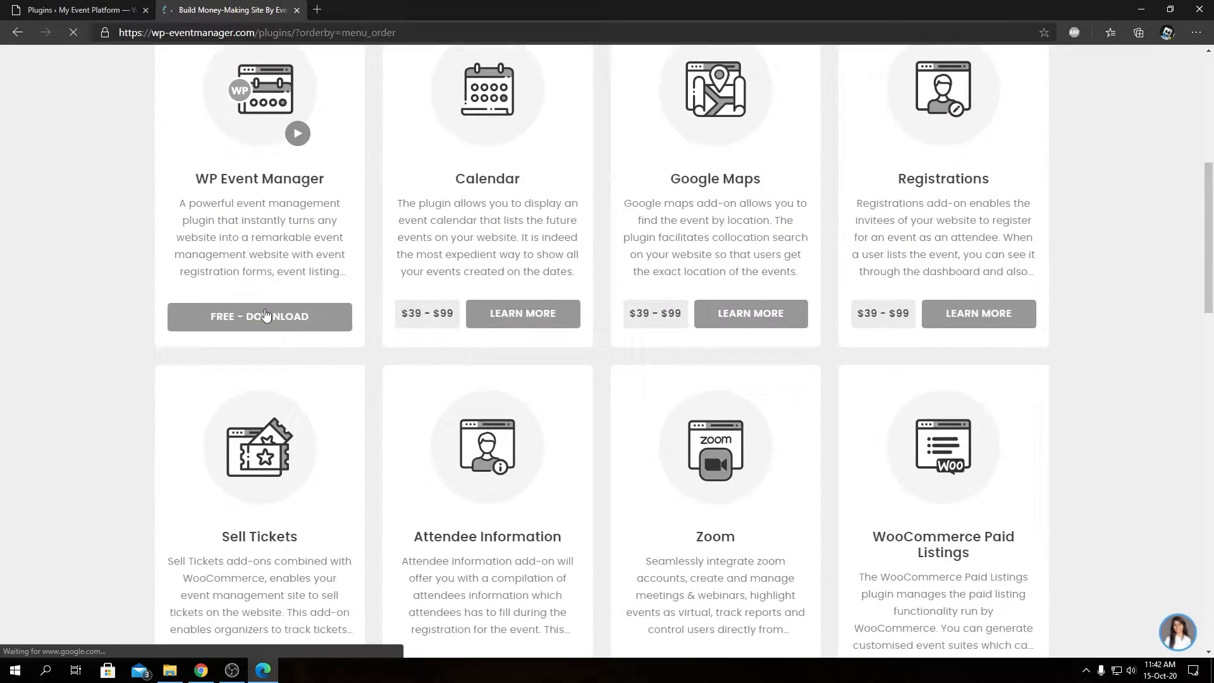
scroll("down", 3)
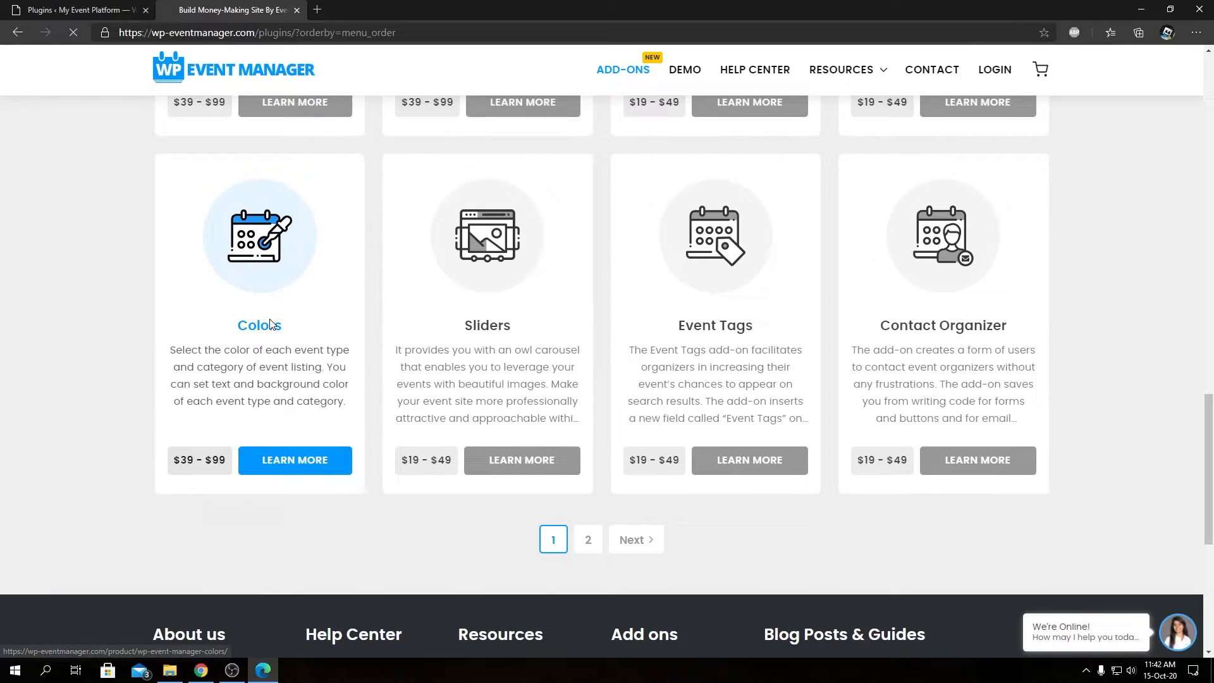
- View the Colors add-on product page with its $39 and $99 licence options
left_click(259, 324)
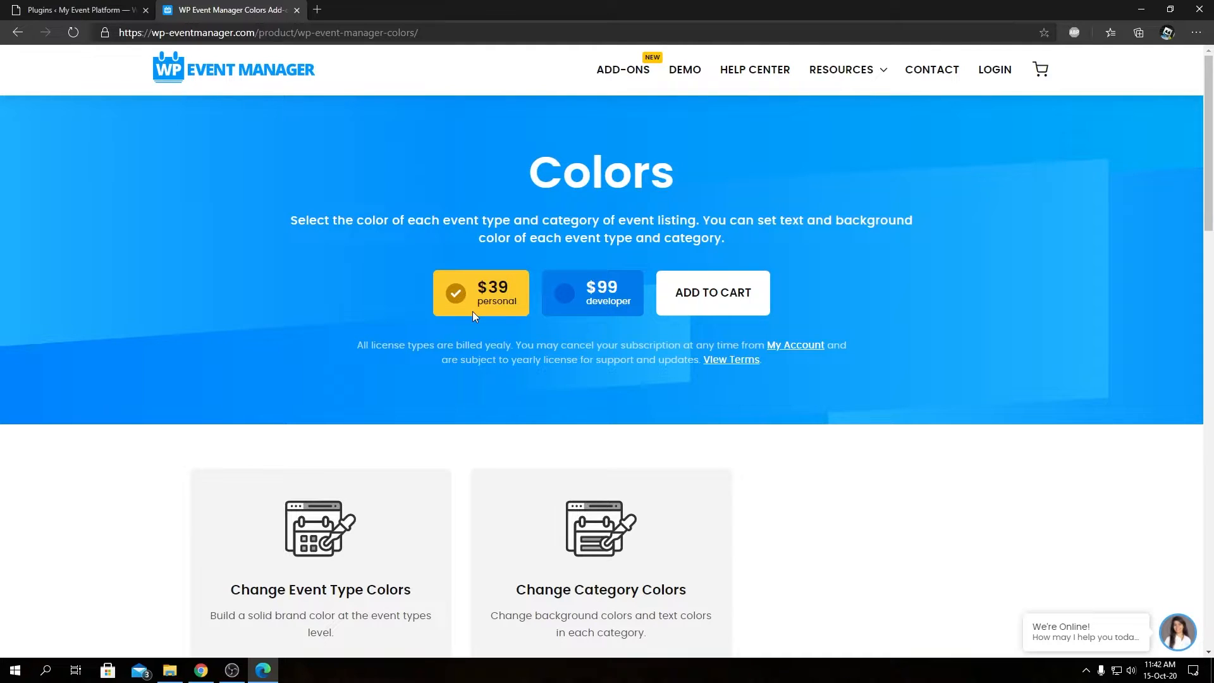
scroll("down", 3)
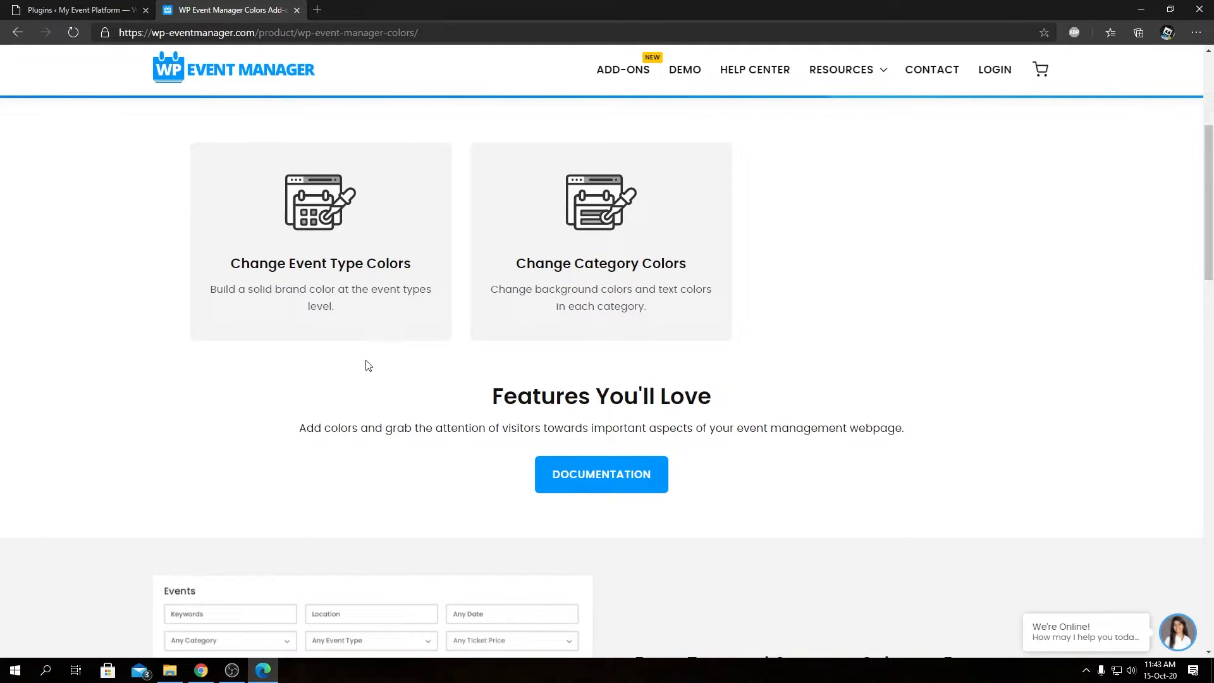
scroll("down", 3)
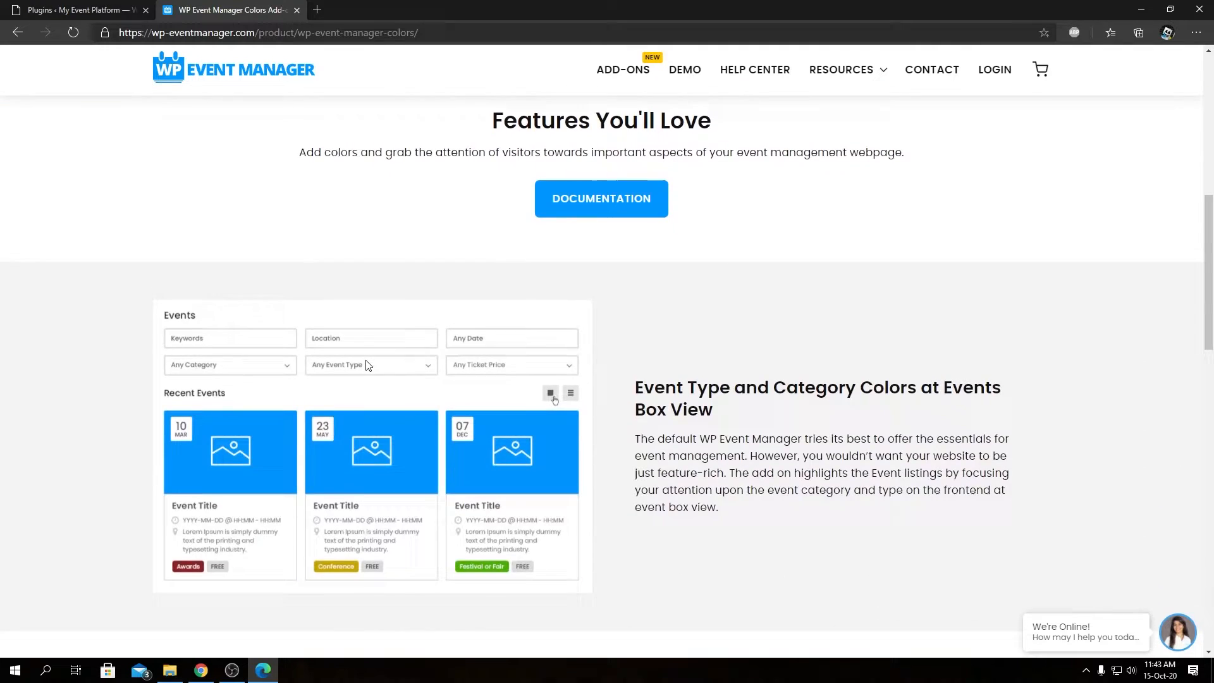
scroll("down", 3)
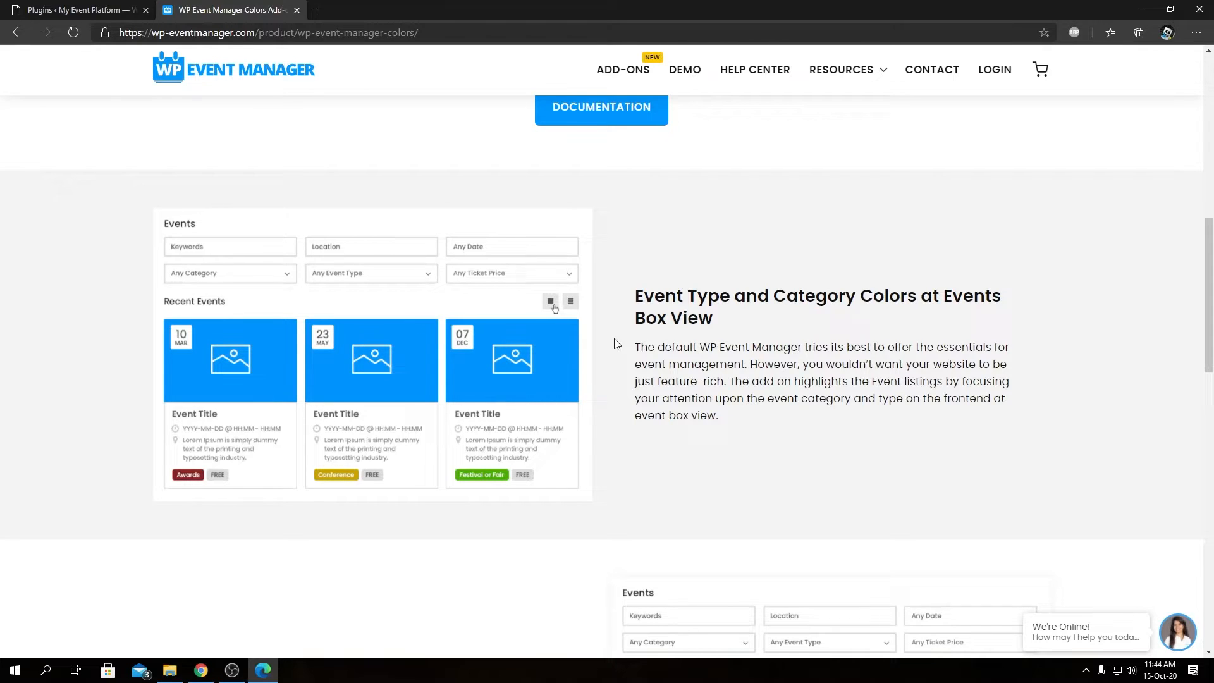
scroll("down", 3)
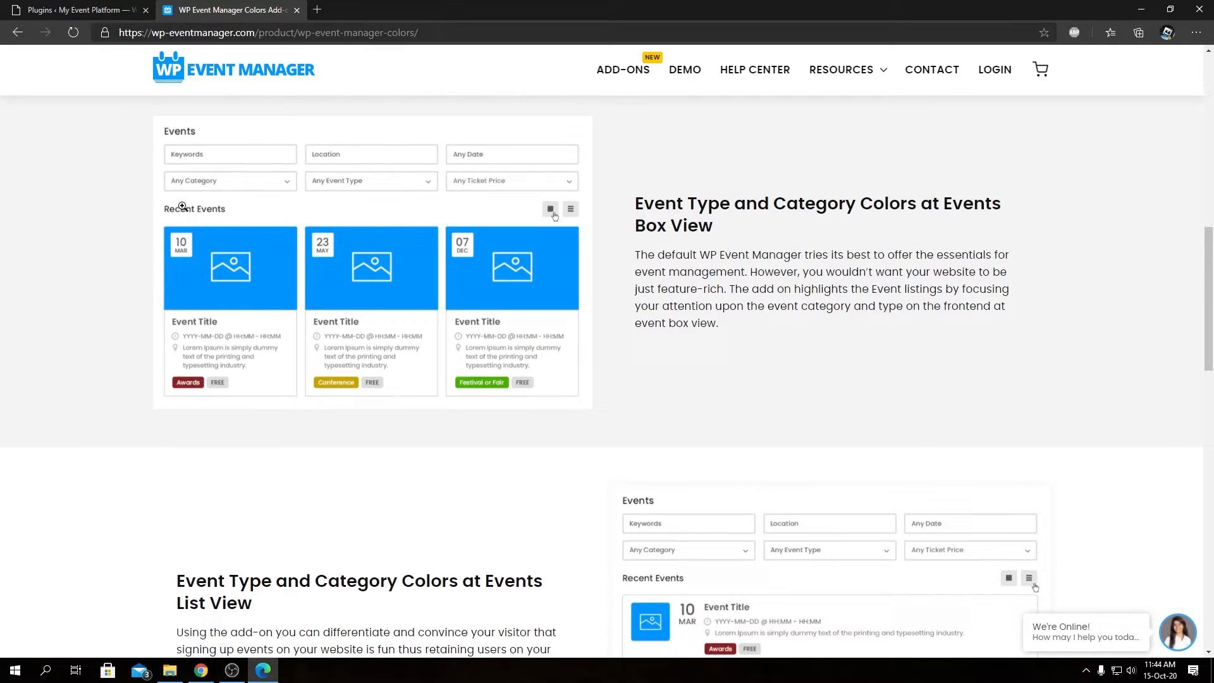
mouse_move(439, 161)
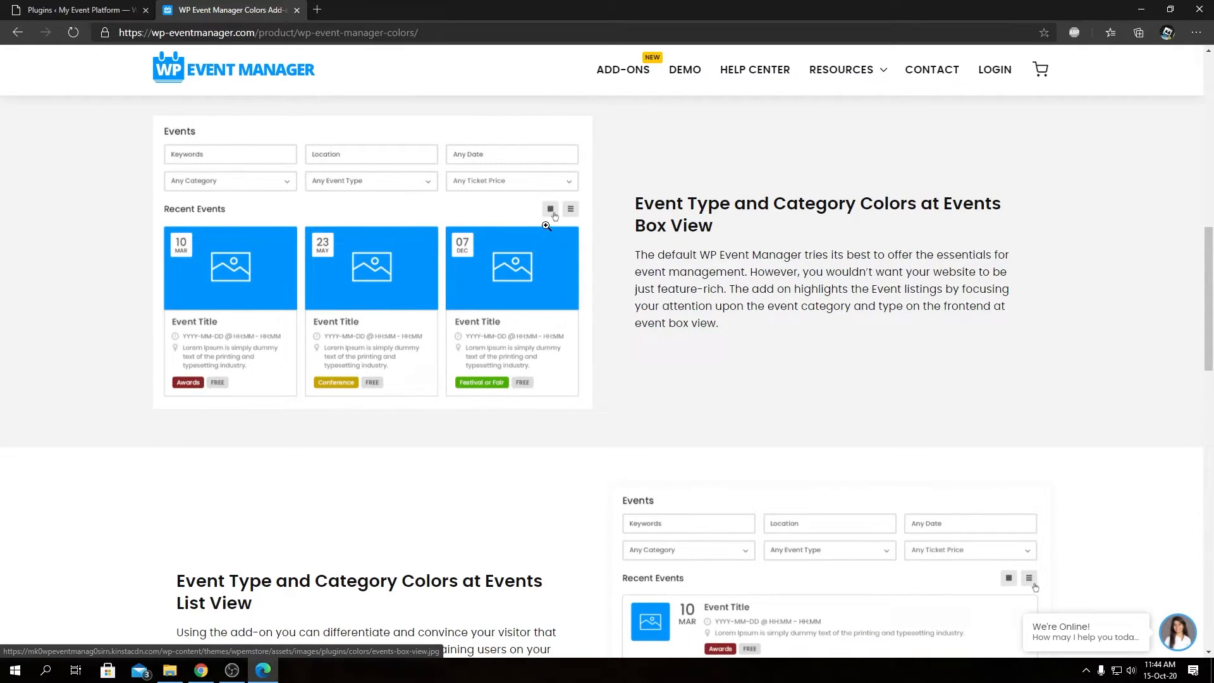
scroll("down", 3)
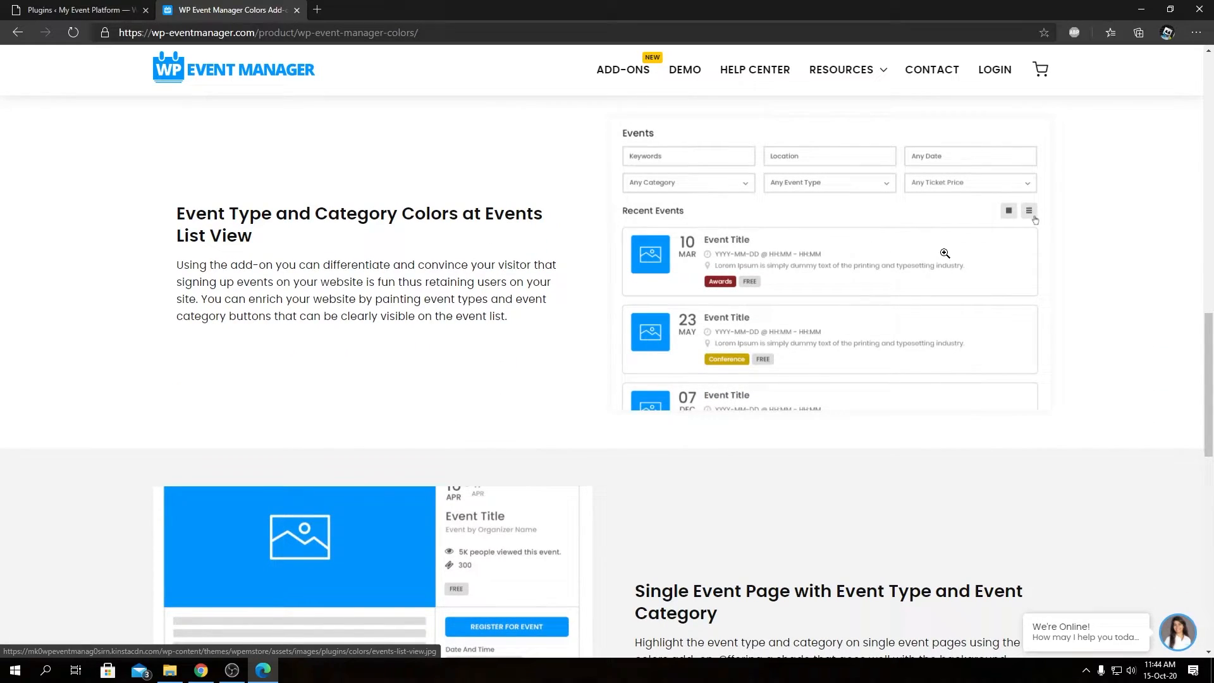
scroll("down", 3)
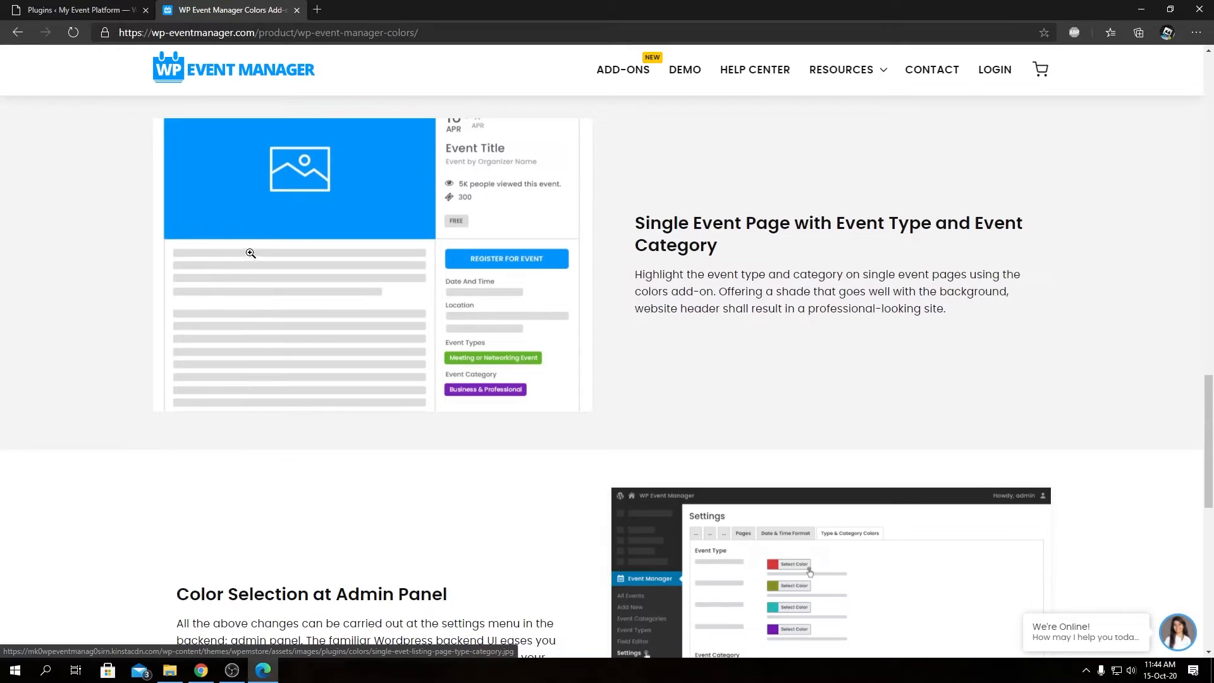
mouse_move(382, 220)
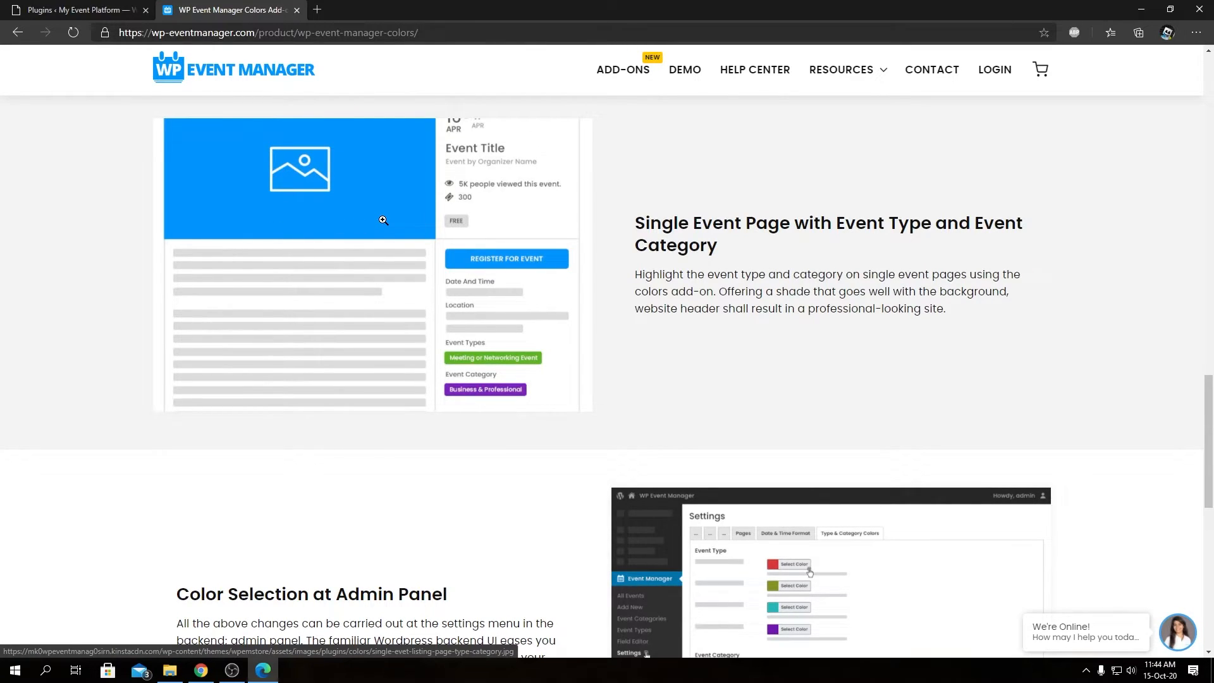
scroll("down", 3)
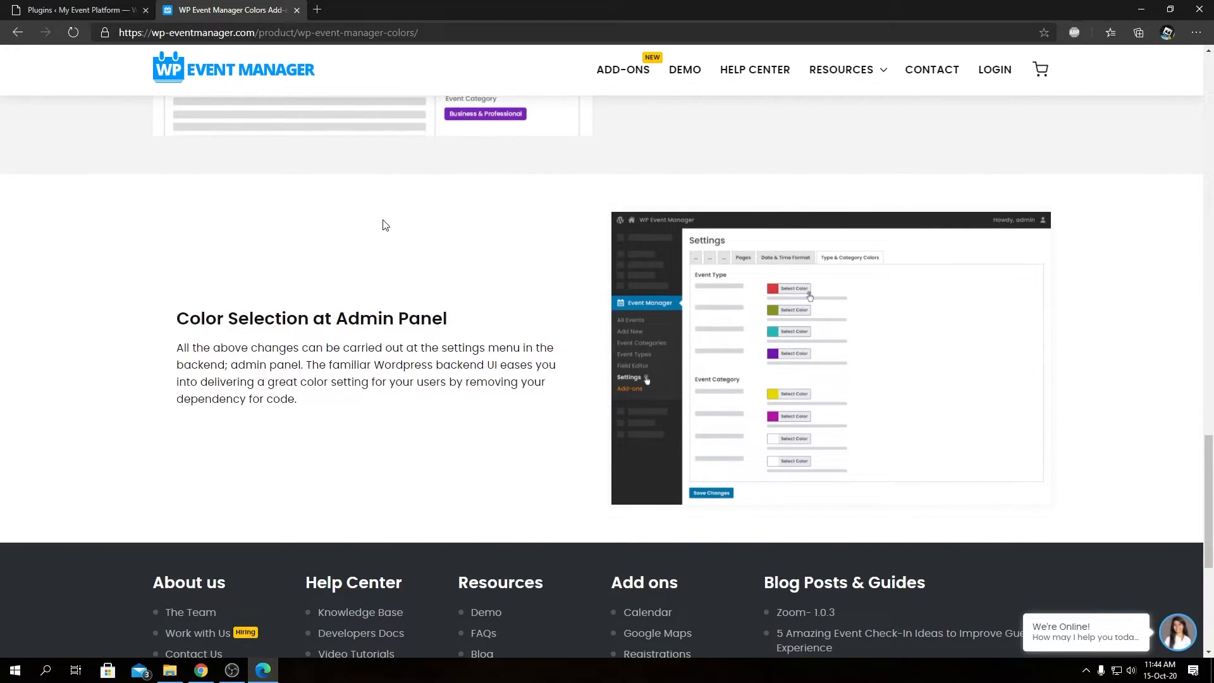
mouse_move(509, 270)
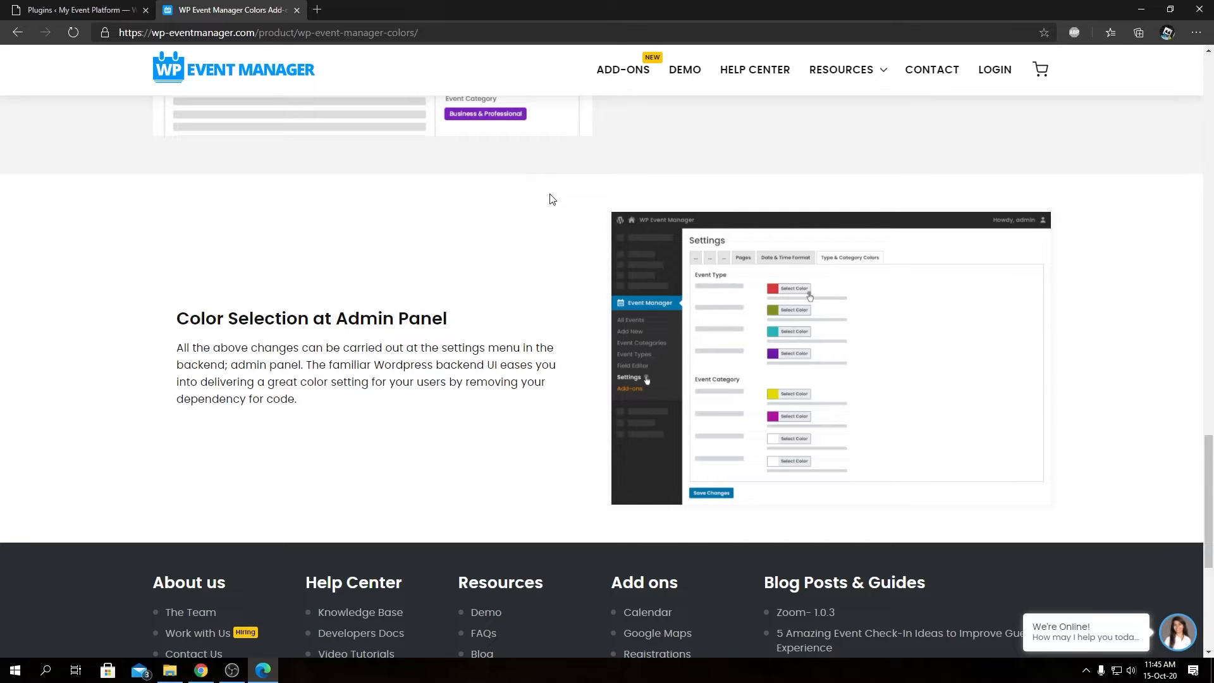
mouse_move(329, 178)
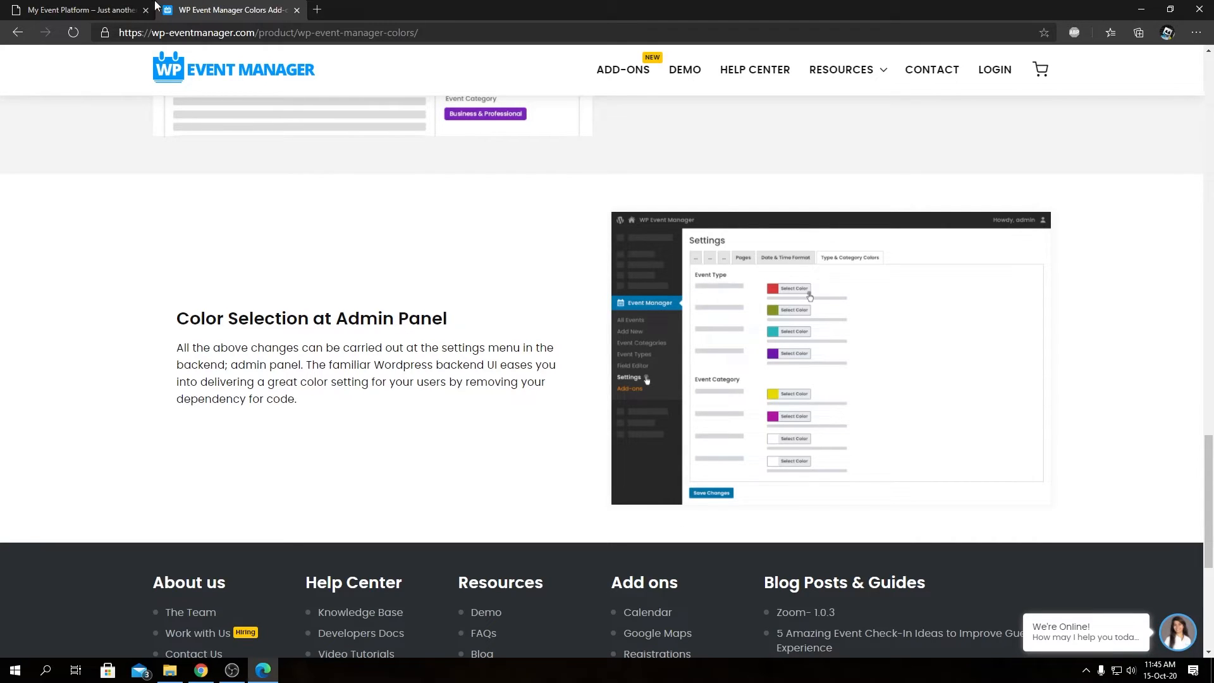
- Return to the My Event Platform admin and go to Plugins > Add New
left_click(77, 9)
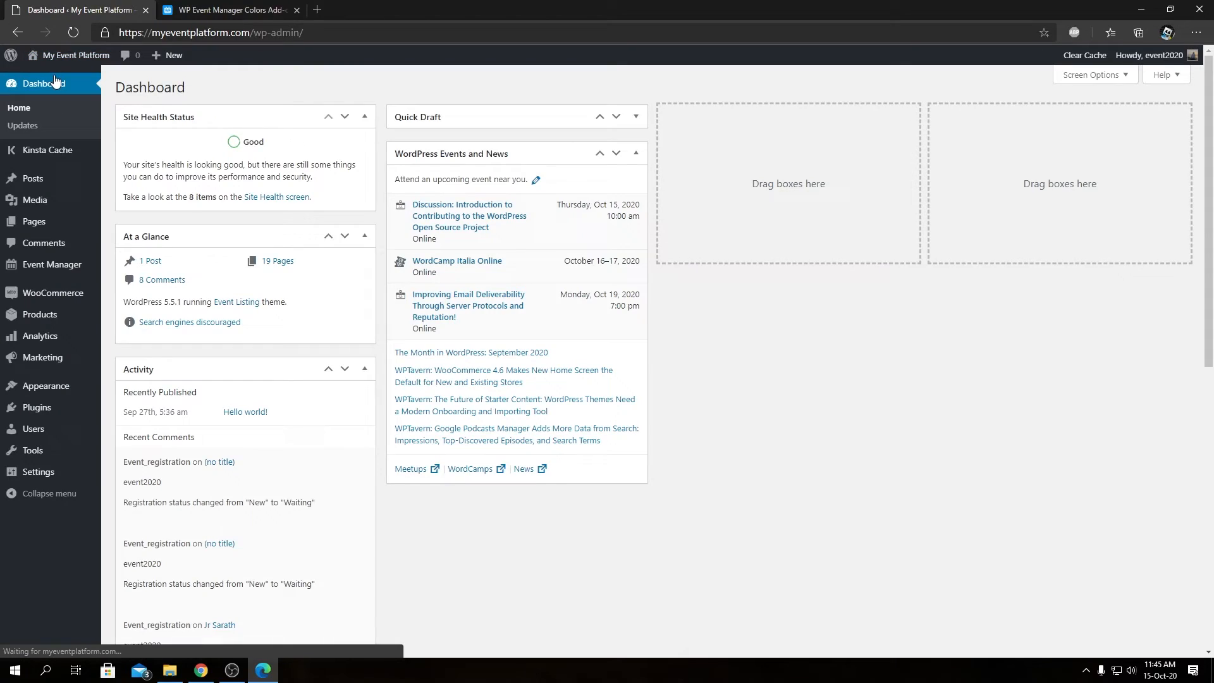
mouse_move(36, 408)
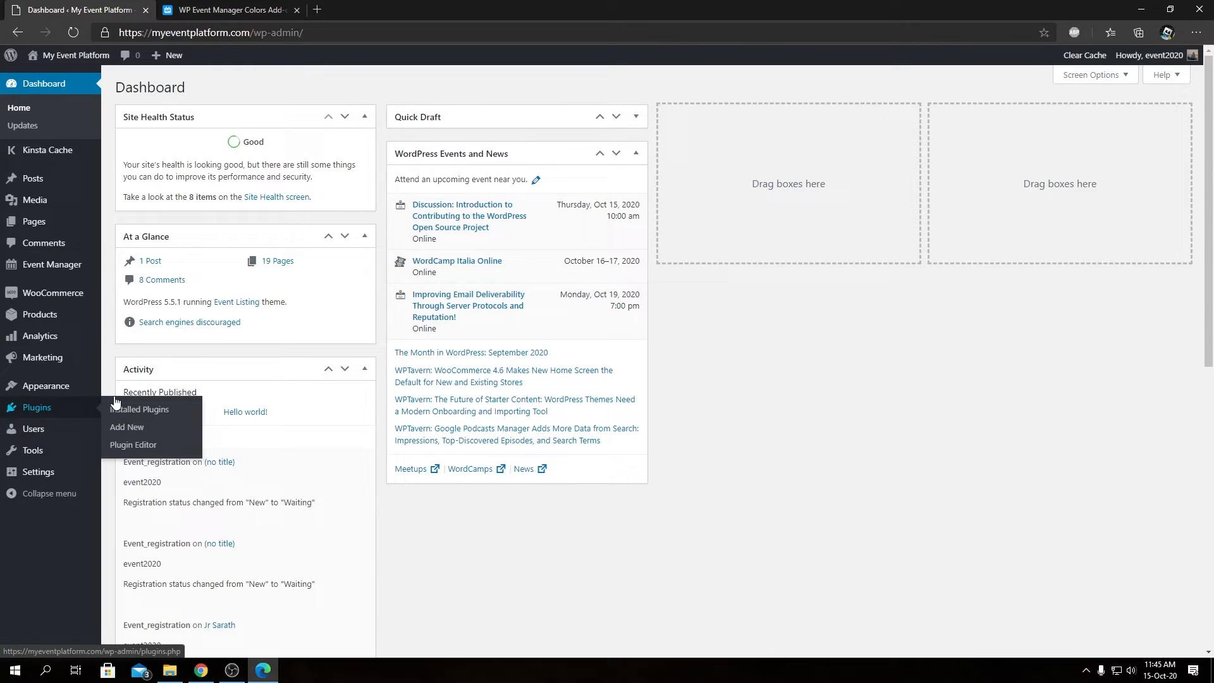
mouse_move(126, 430)
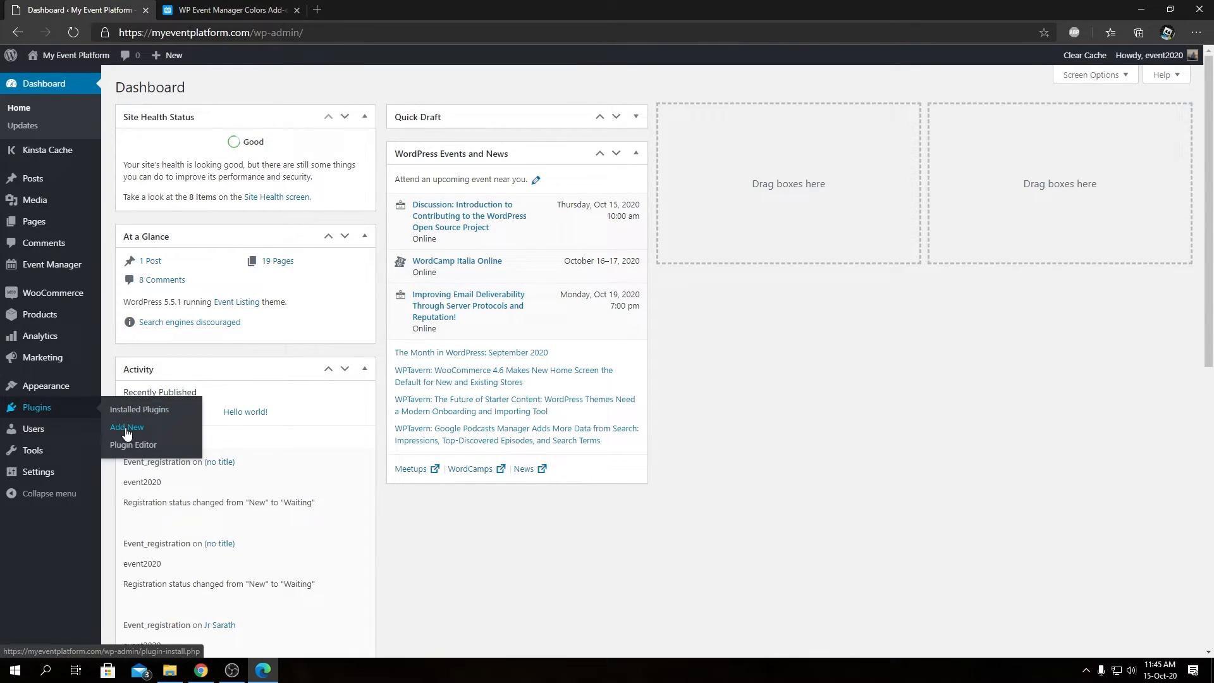
left_click(126, 426)
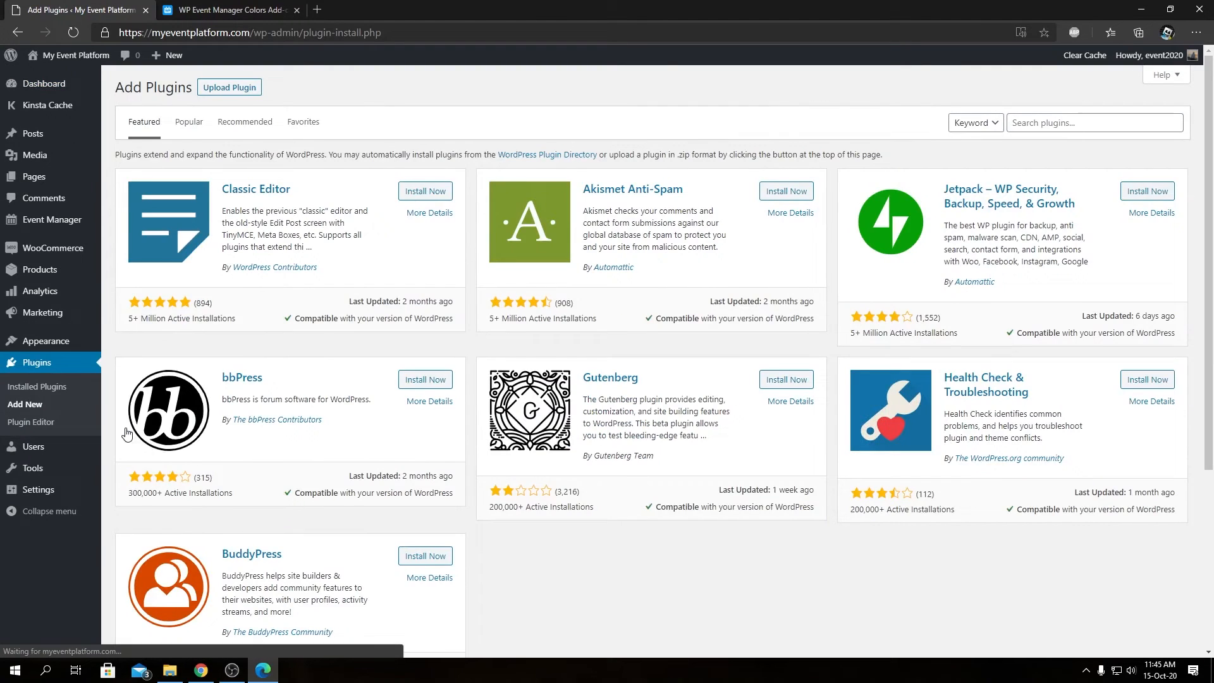
- Upload wp-event-manager-colors.zip and install it until WordPress reports success
left_click(229, 87)
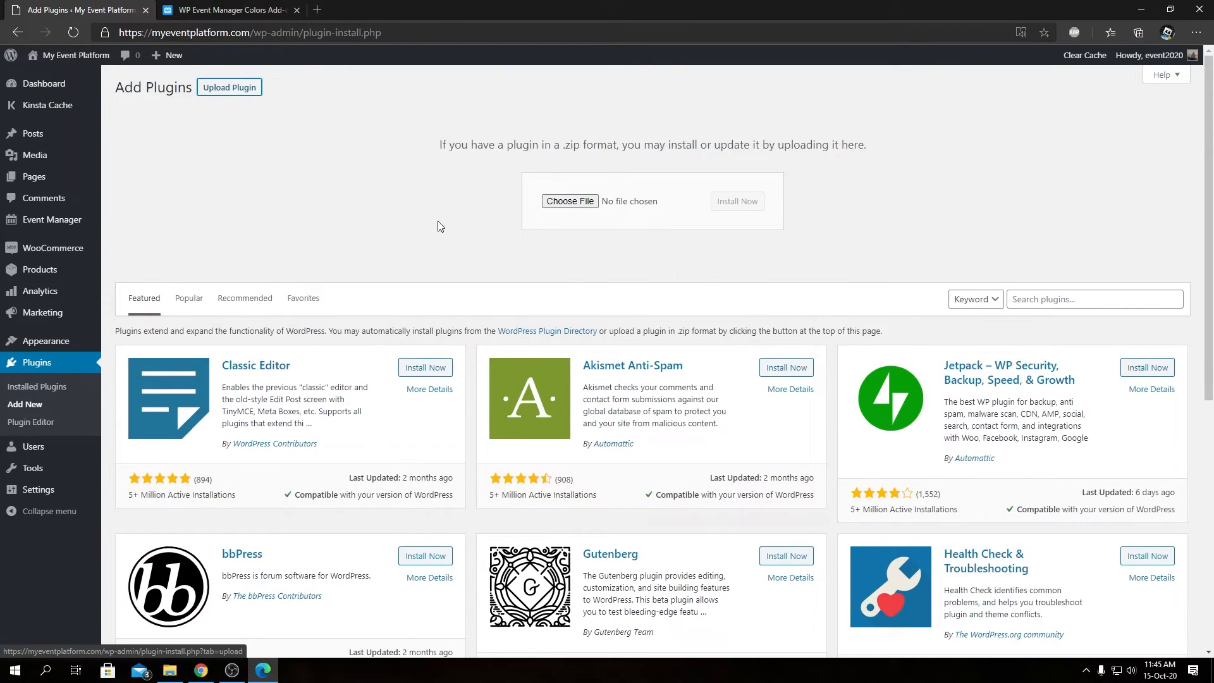
left_click(569, 201)
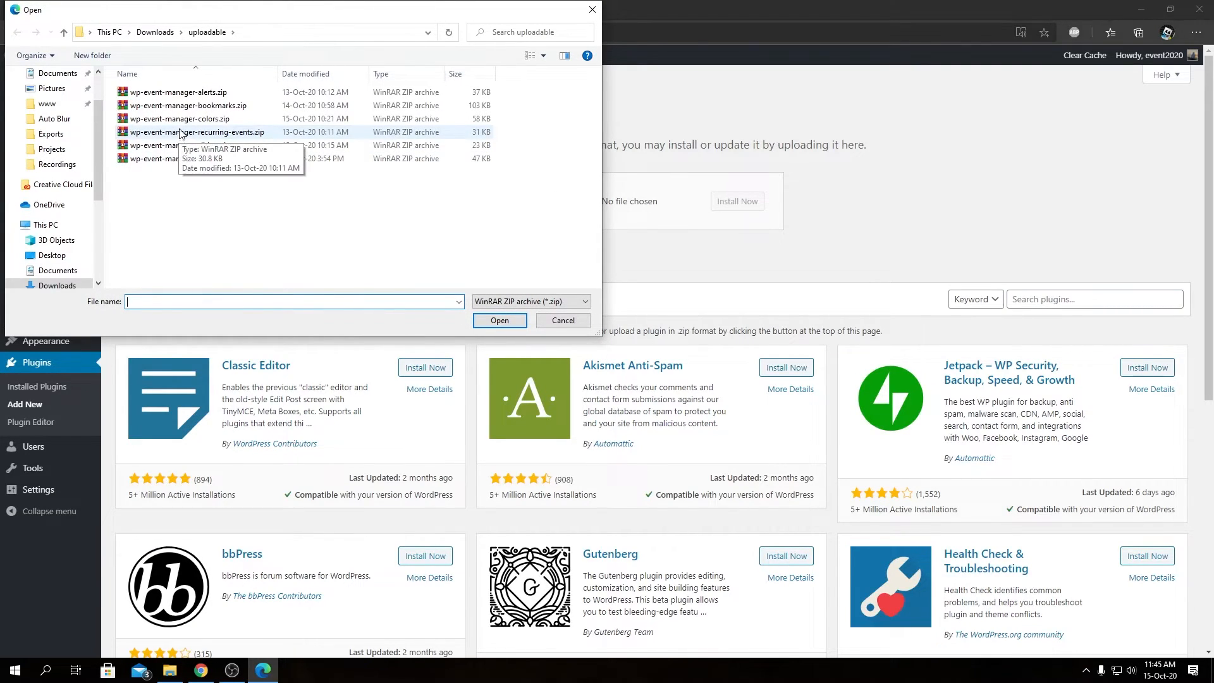
left_click(179, 119)
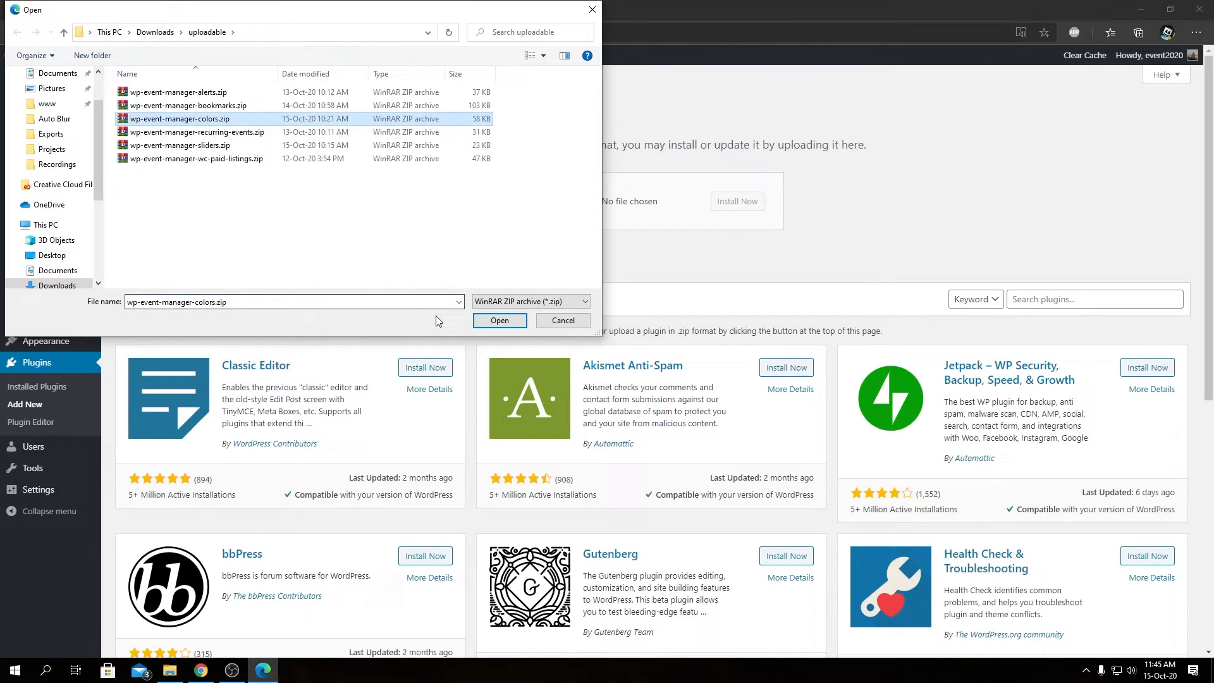
left_click(498, 320)
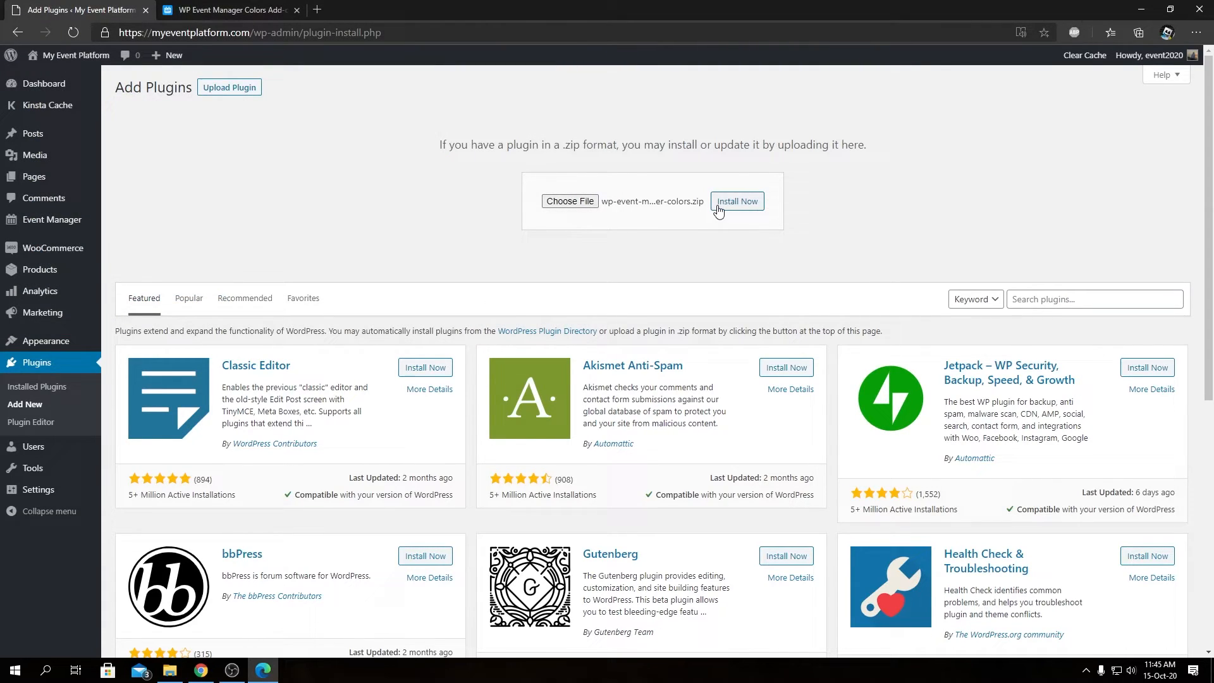
left_click(736, 201)
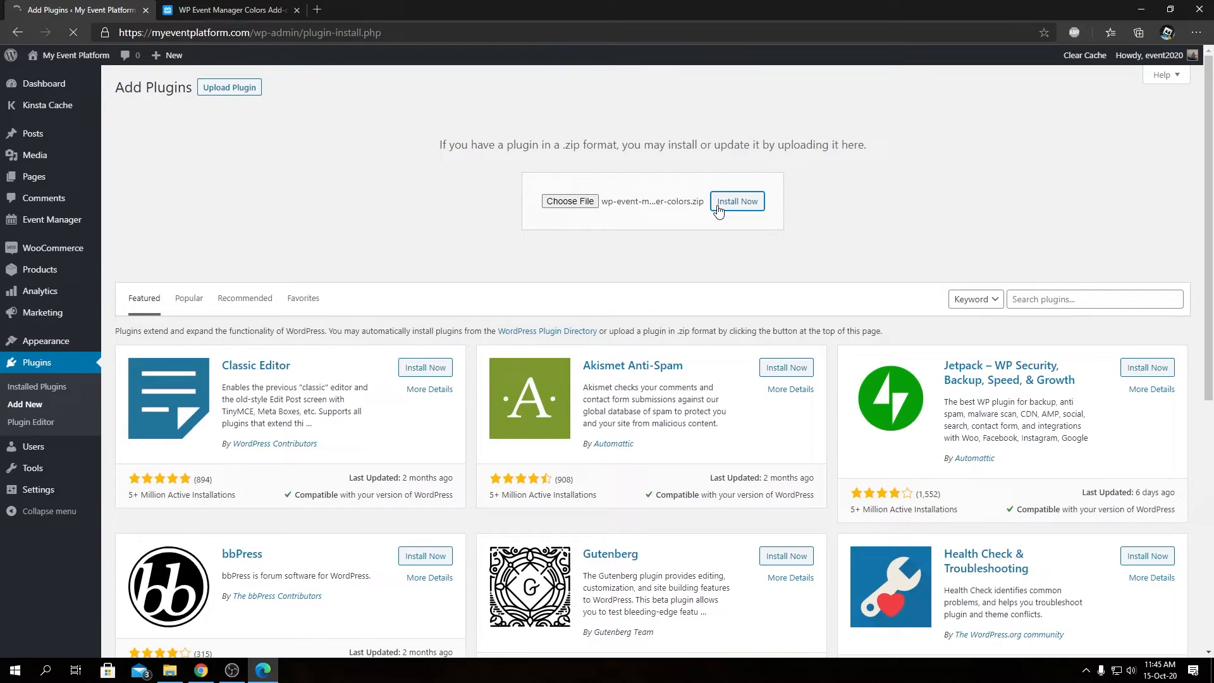
left_click(735, 202)
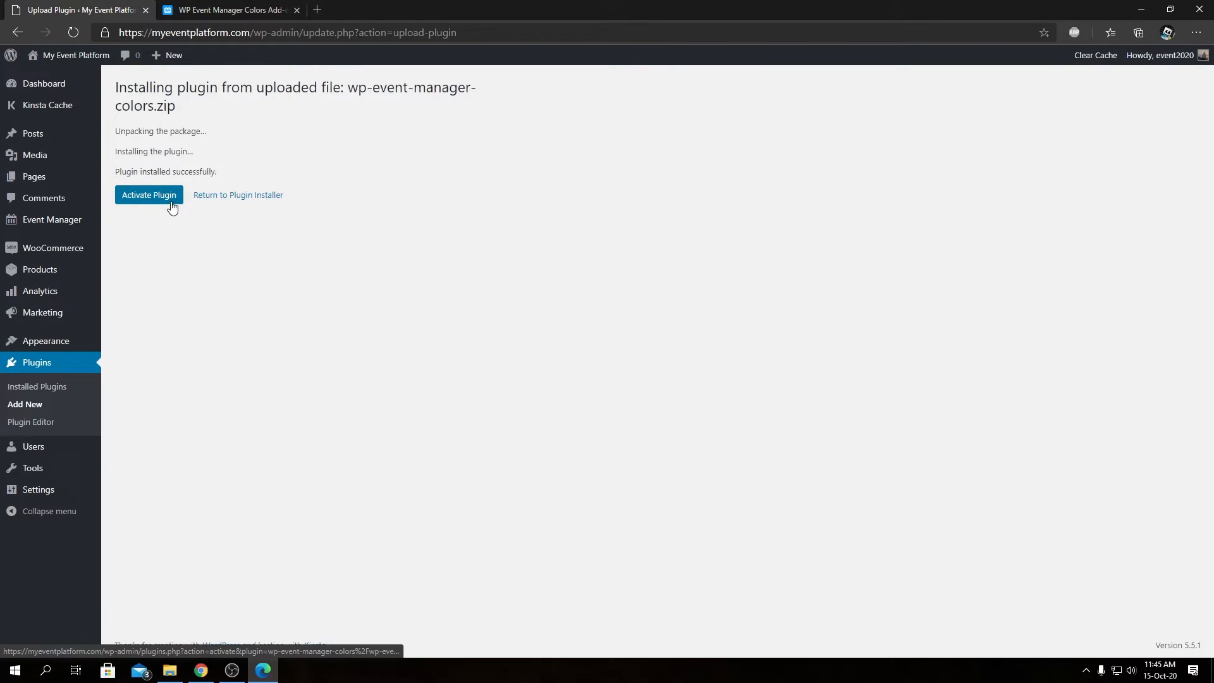
- Activate the Event Colors add-on from the installation results page
left_click(149, 195)
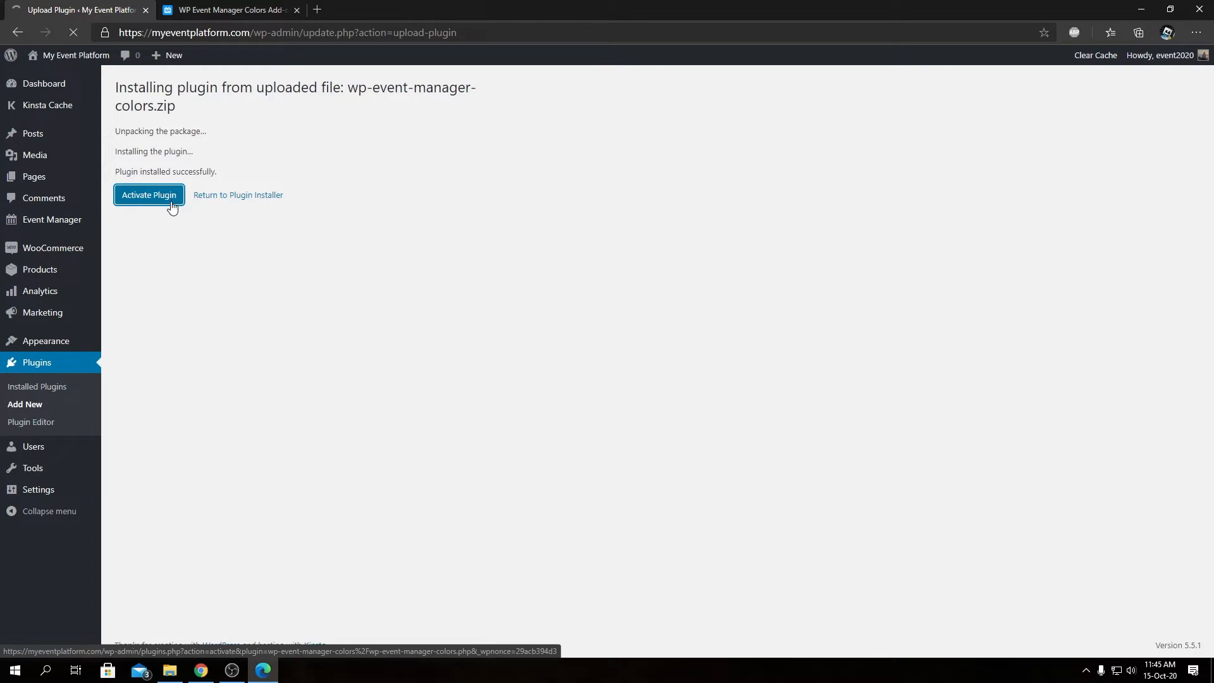
left_click(149, 195)
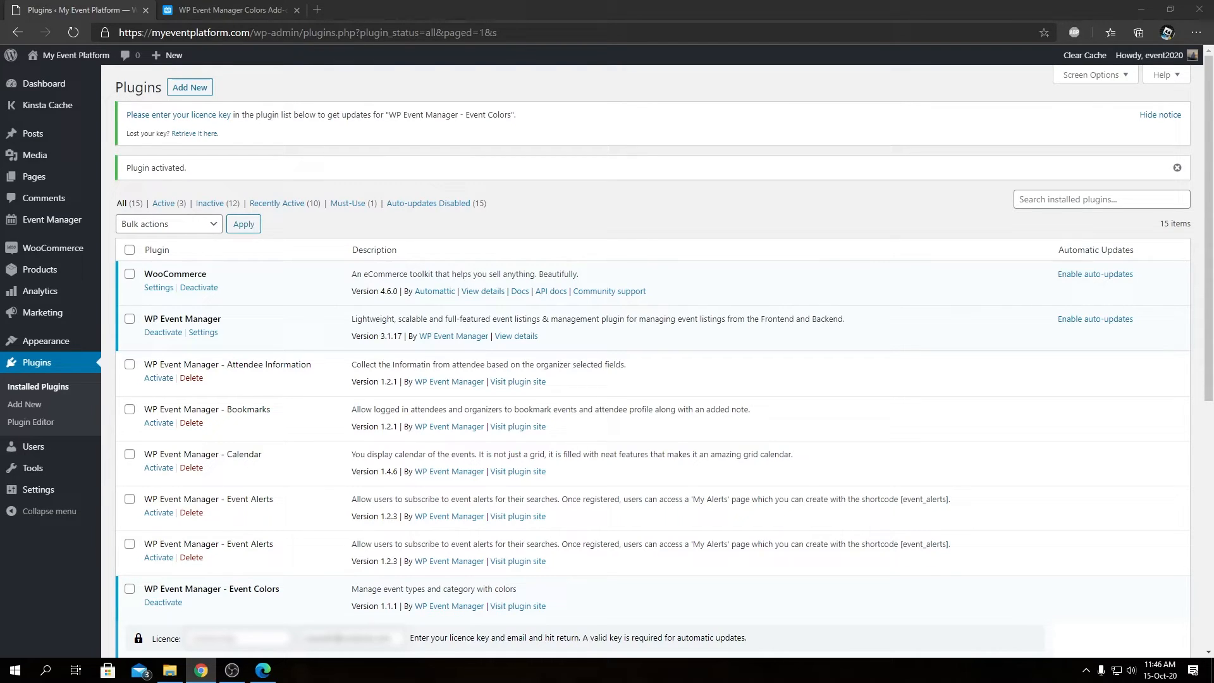
- Submit the licence key and email for WP Event Manager - Event Colors to activate its licence
scroll("down", 3)
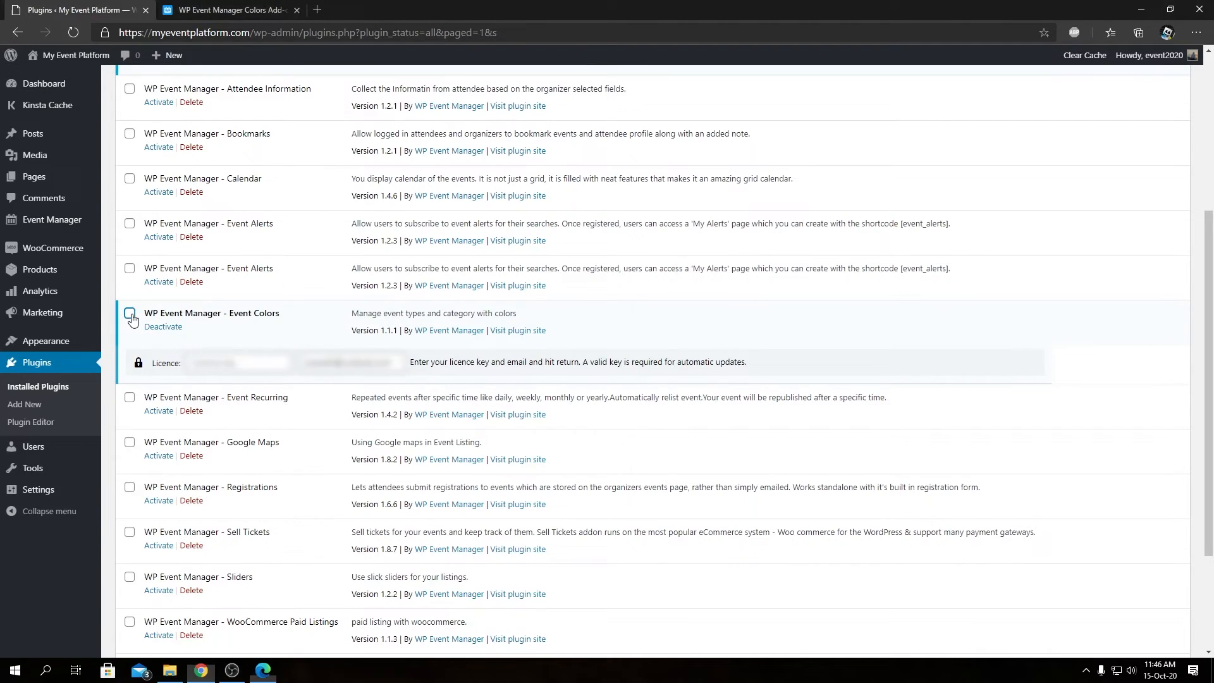
left_click(129, 313)
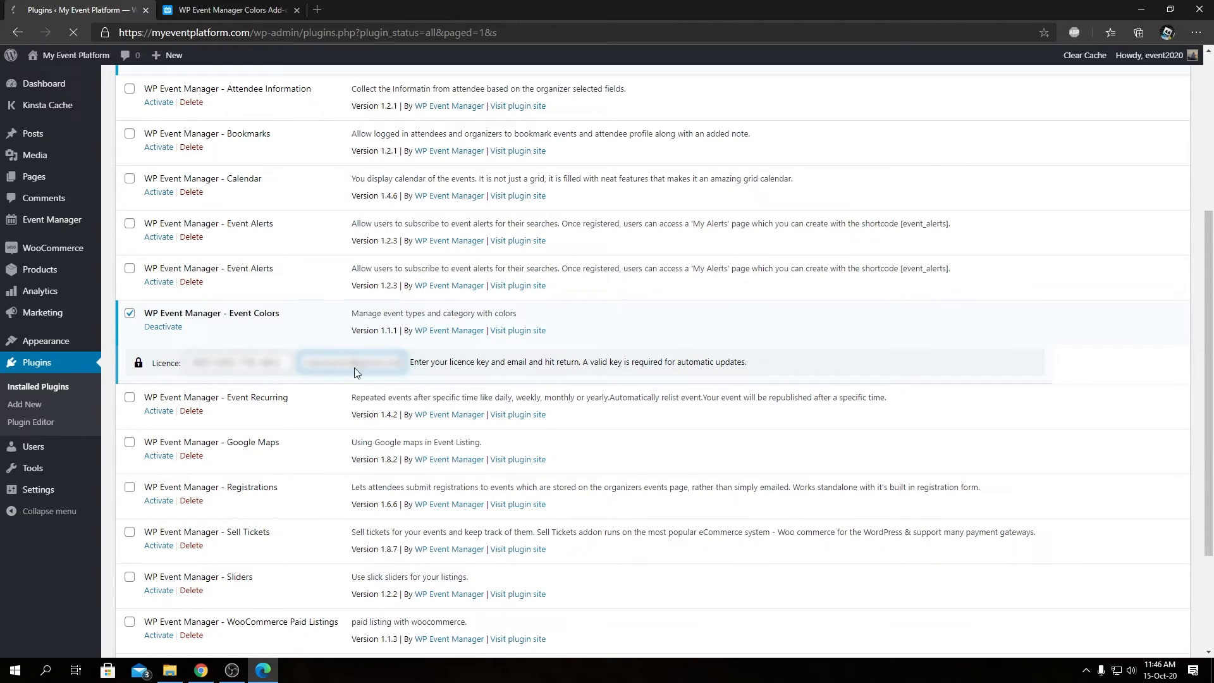
key("enter")
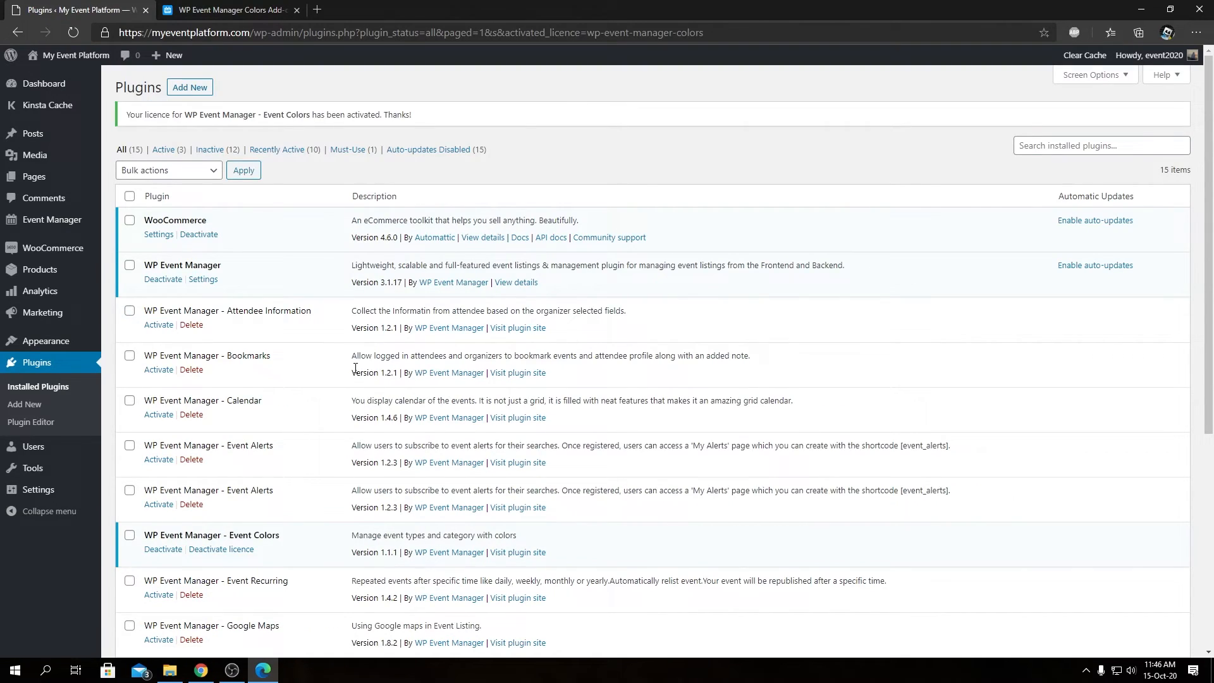
mouse_move(347, 329)
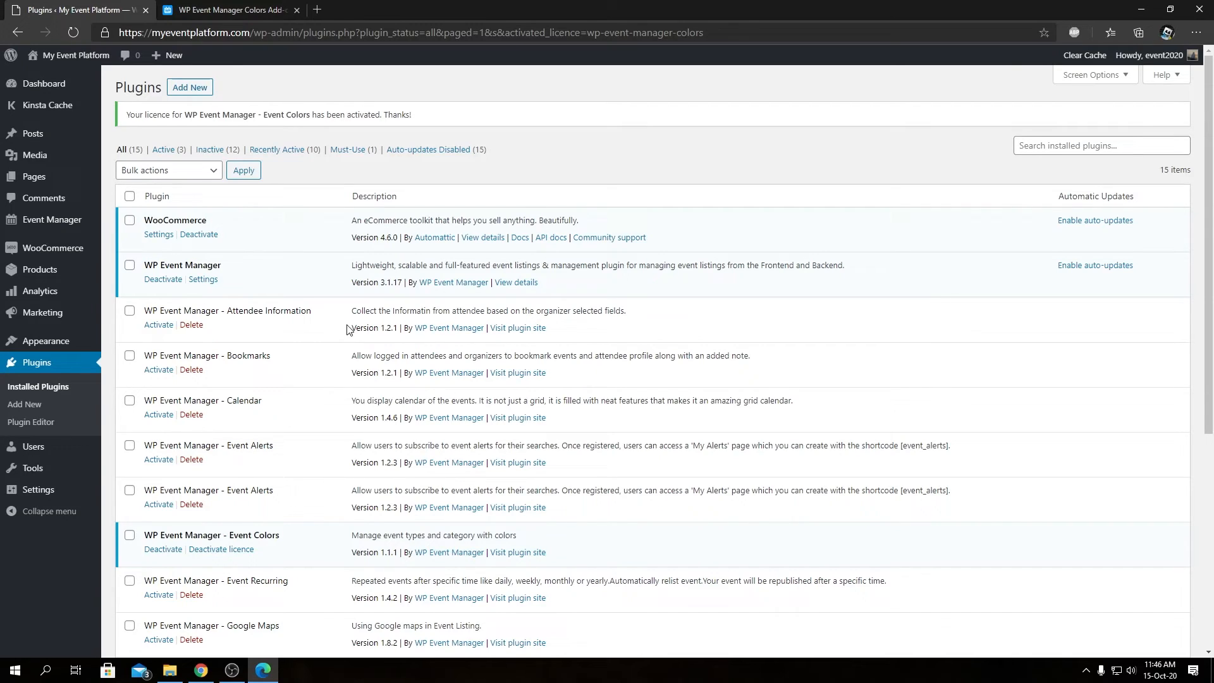